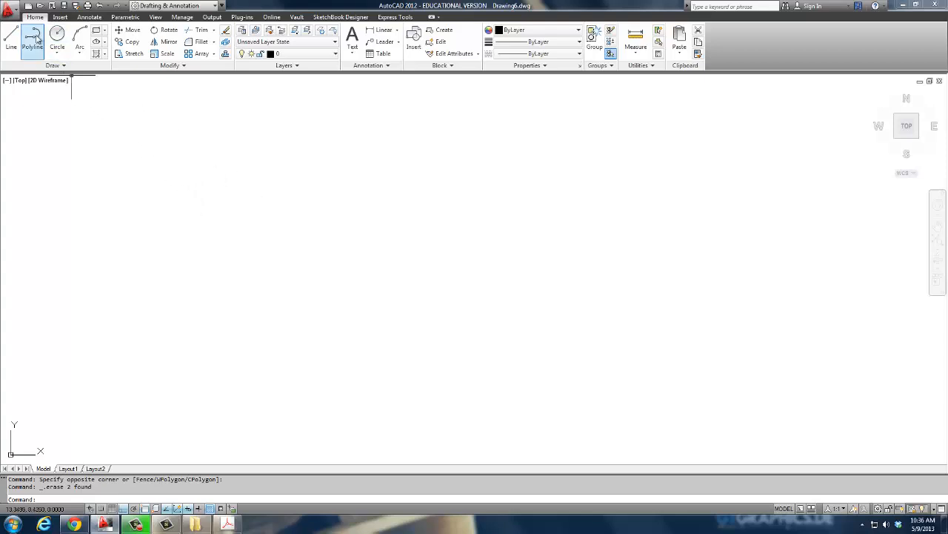
# Start the Line tool, place the profile's first corner and enter the first edge length.
pyautogui.click(9, 42)
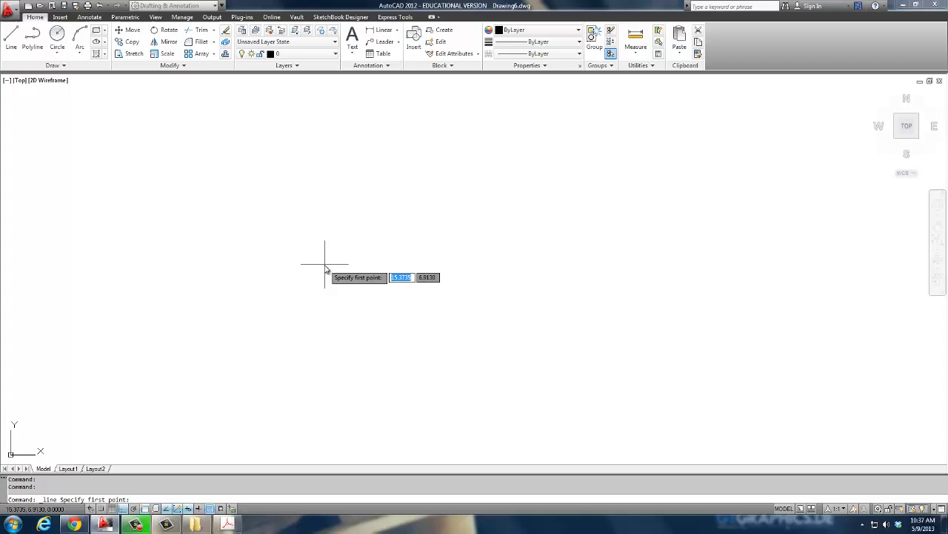
pyautogui.click(323, 264)
pyautogui.write('.75')
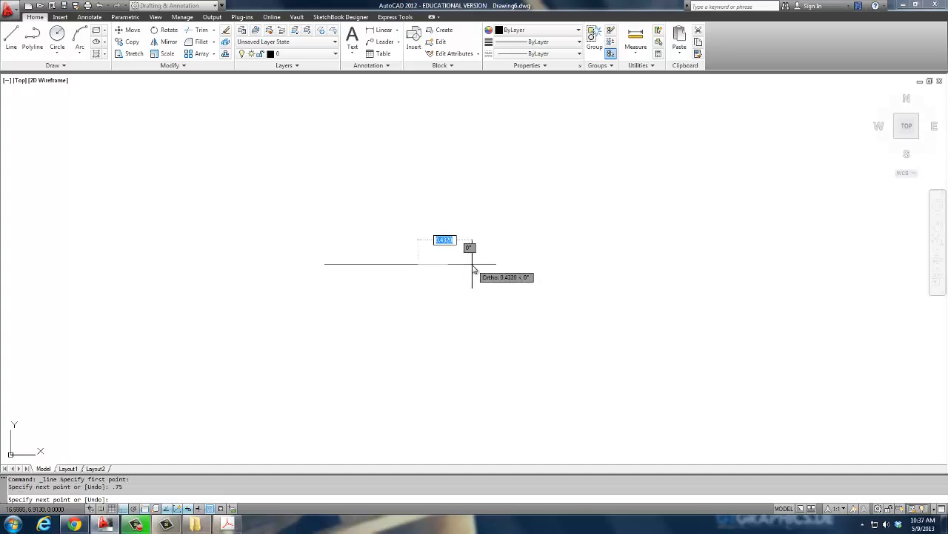
pyautogui.press('Enter')
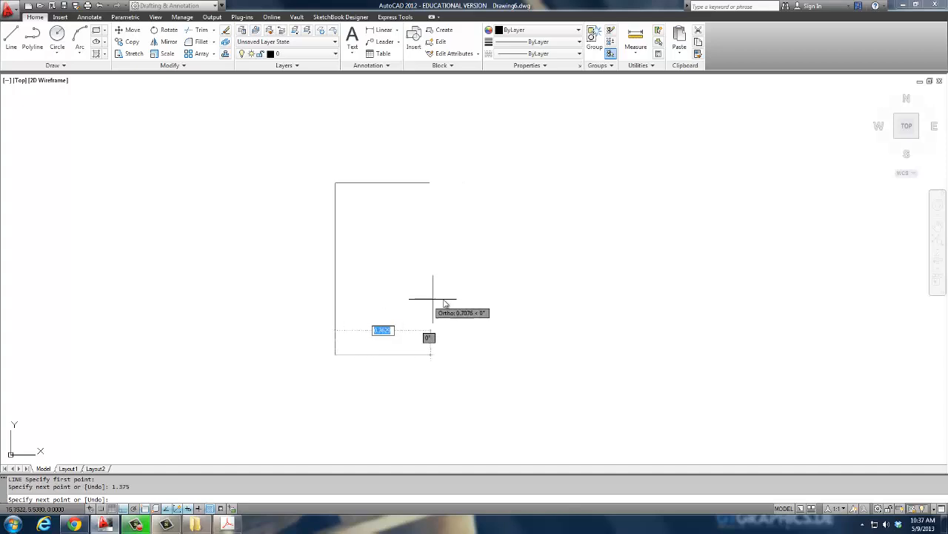
pyautogui.moveTo(433, 311)
pyautogui.write('l')
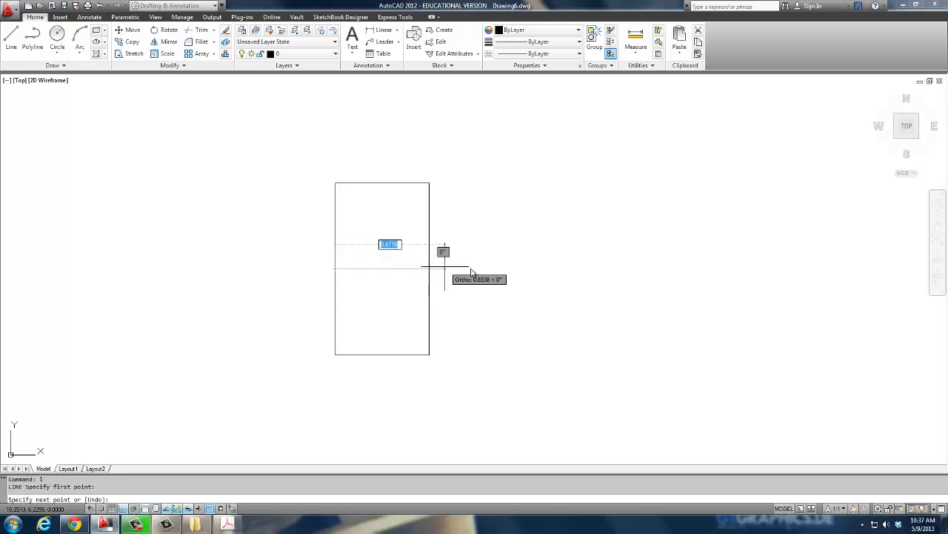
# Offset the rectangle's edges by 4 to mark the flange and bore lines.
pyautogui.click(405, 278)
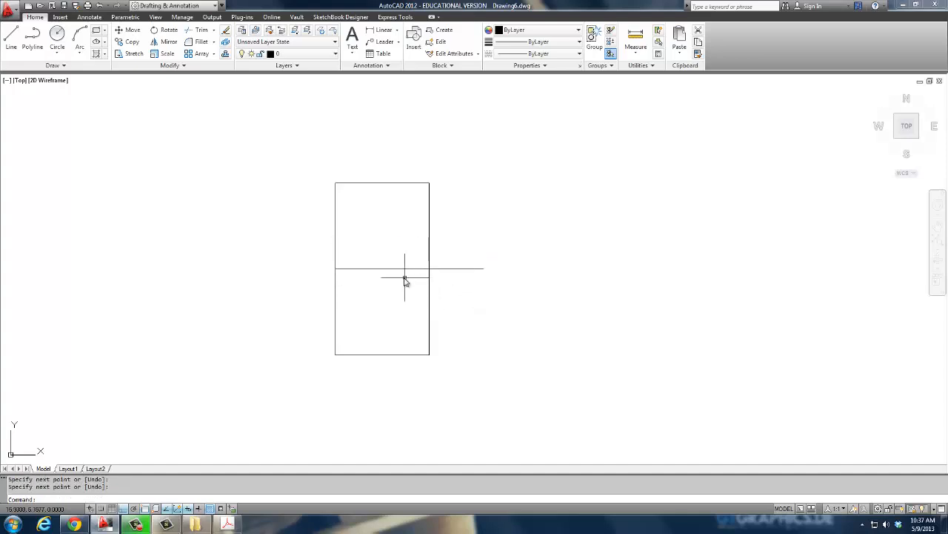
pyautogui.moveTo(393, 287)
pyautogui.write('OFFSET')
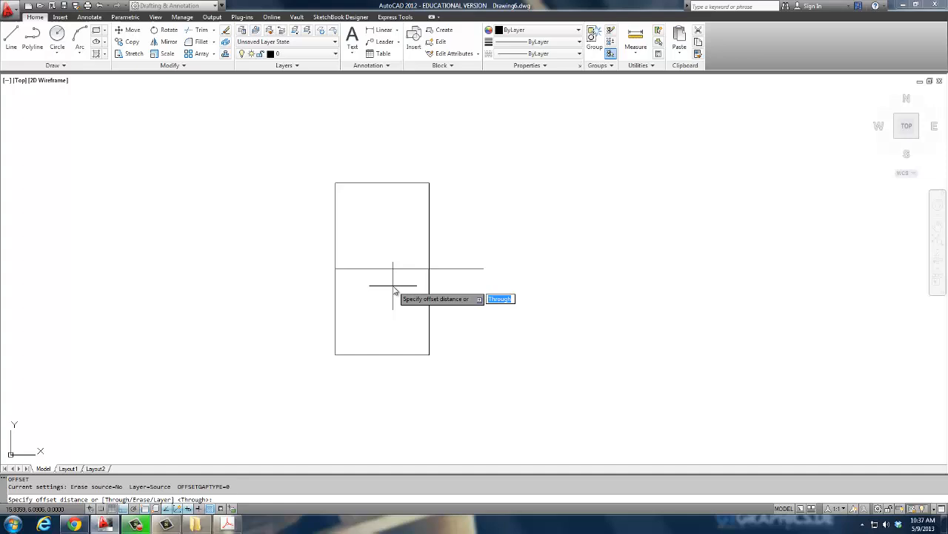
pyautogui.write('4')
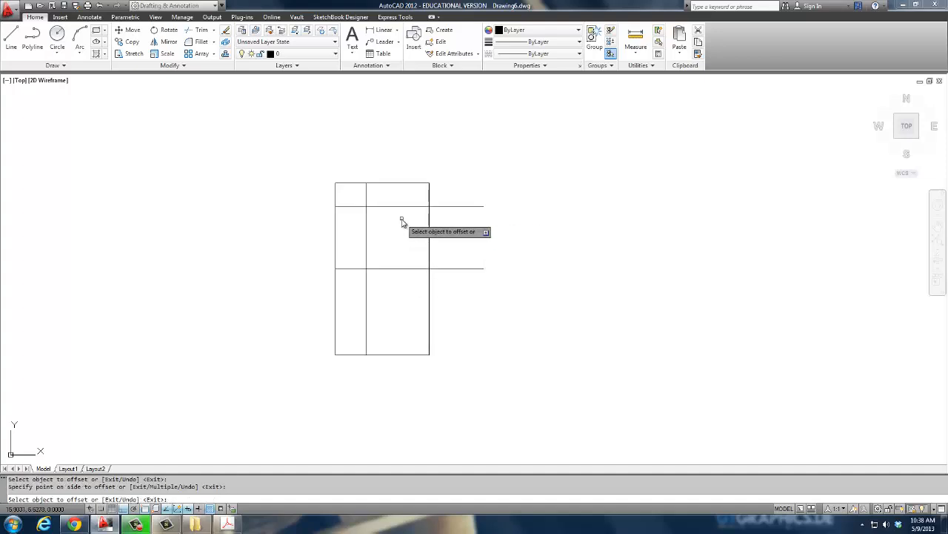
pyautogui.click(401, 222)
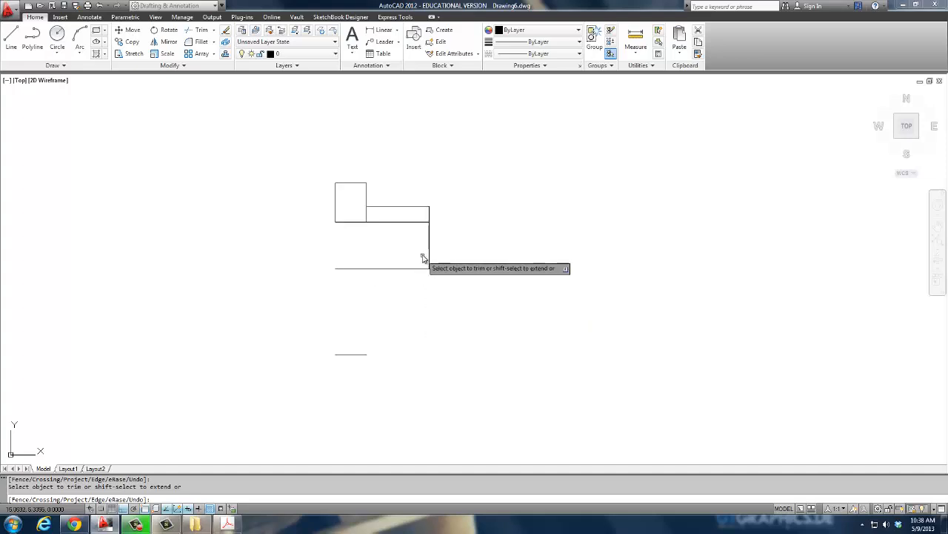
# Trim away an unwanted line segment to shape the stepped profile.
pyautogui.click(370, 219)
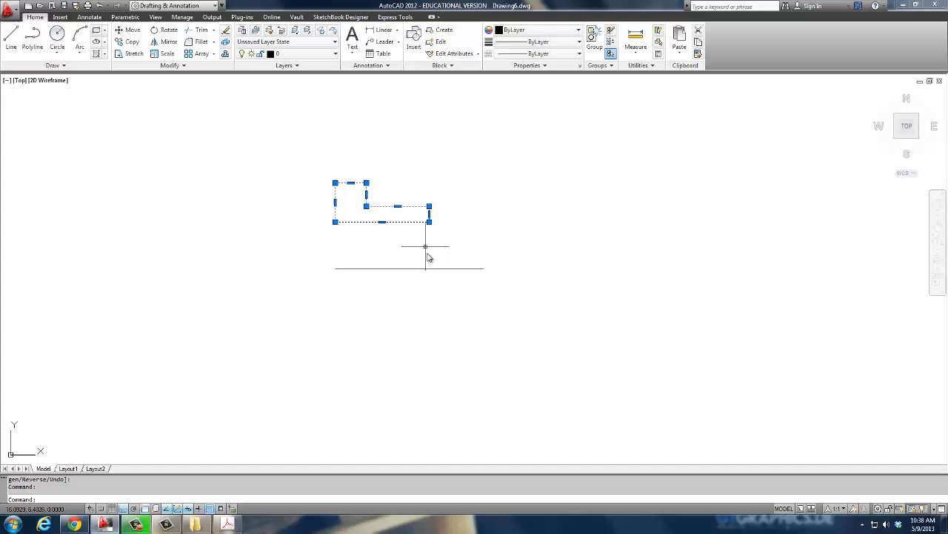
# Finish joining the stepped profile lines into a single polyline.
pyautogui.press('Escape')
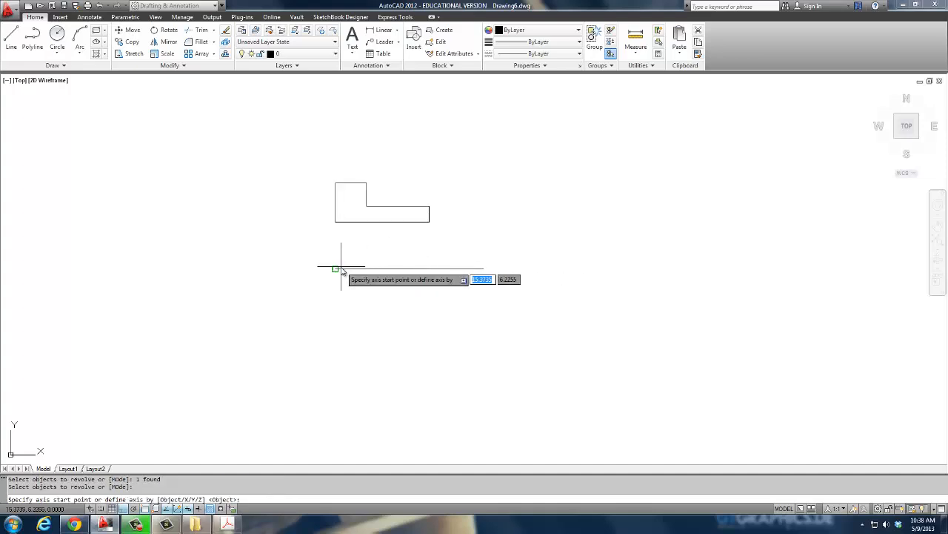
# Revolve the profile 360° about the centre line and view the wireframe bushing in 3D.
pyautogui.click(478, 249)
pyautogui.write('360')
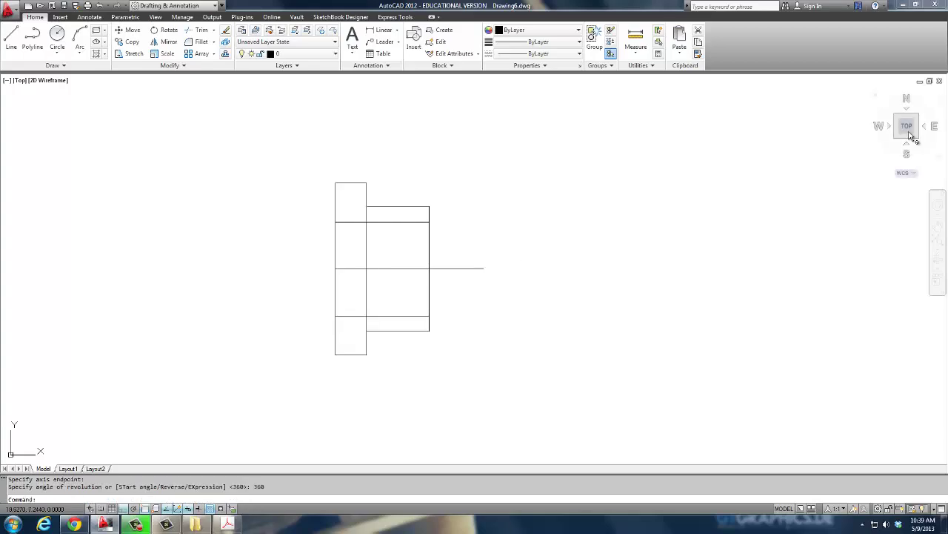
pyautogui.click(907, 125)
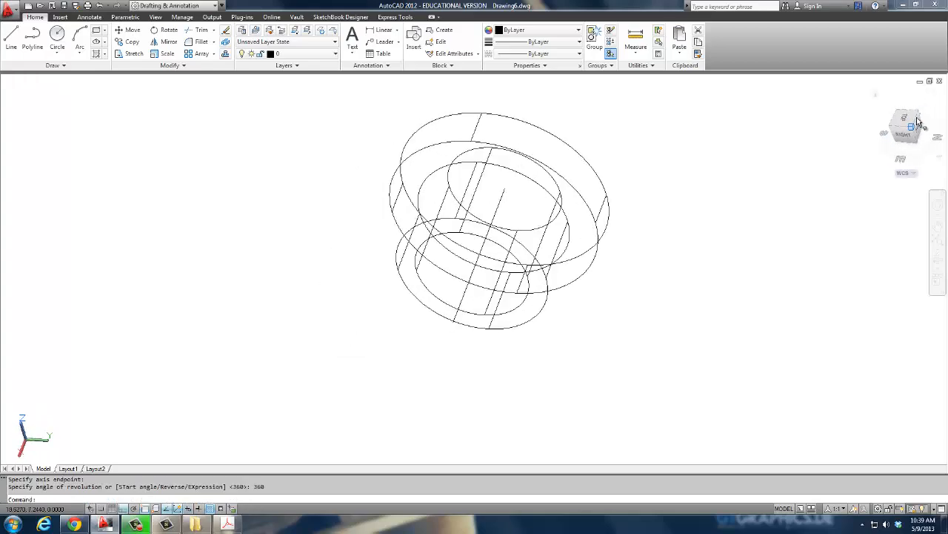